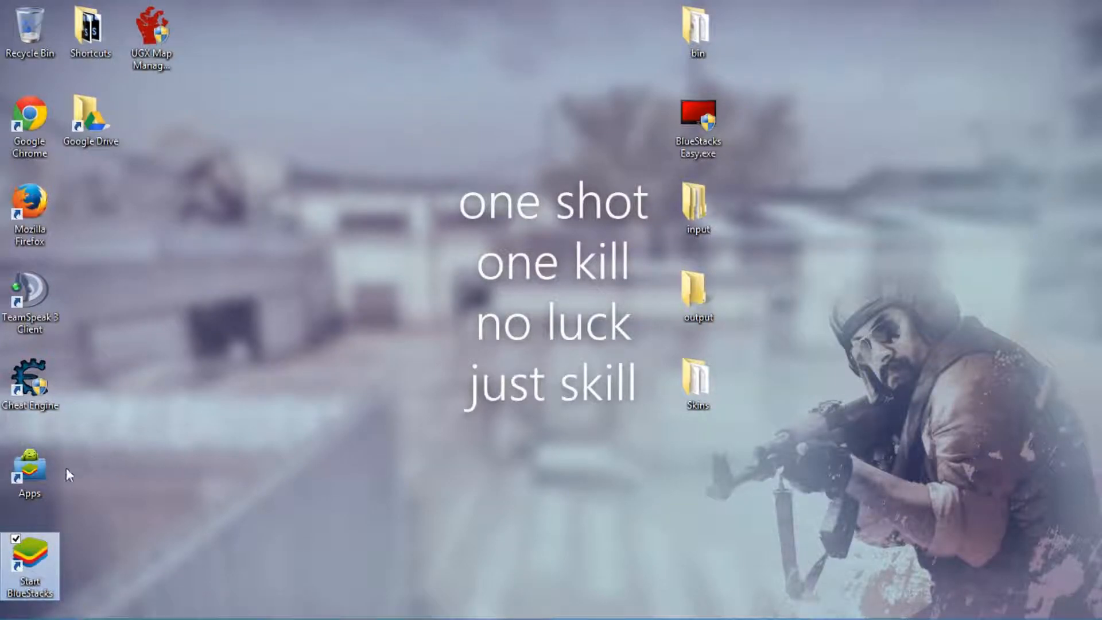
- Close the BlueStacks App Player, launch BlueStacks Easy, and view its BDT file-system tools
double_click(29, 544)
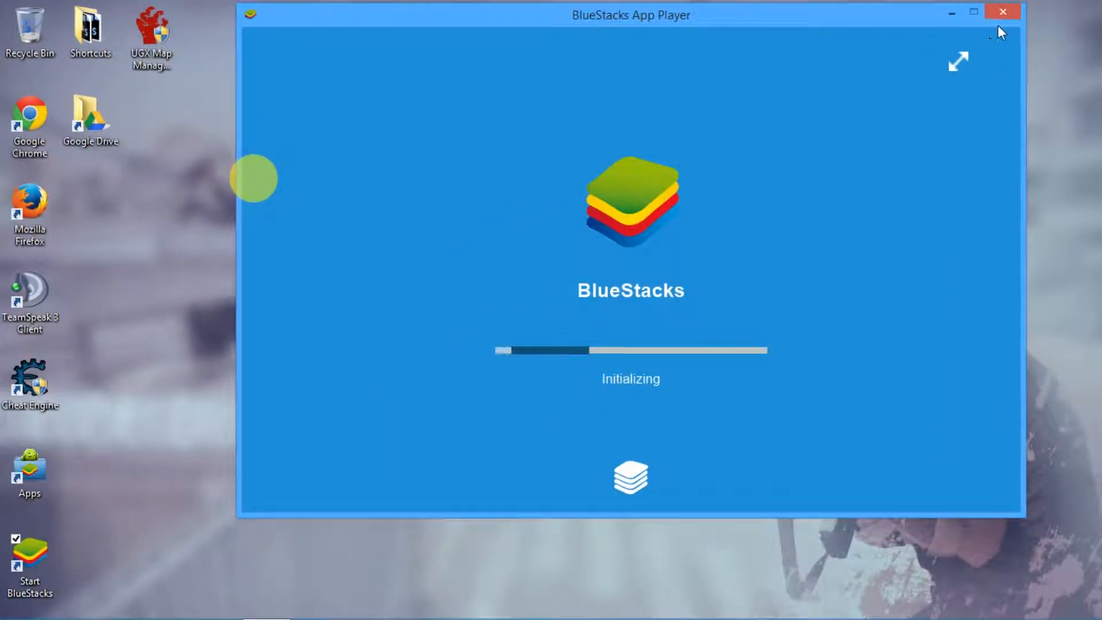
click(1002, 12)
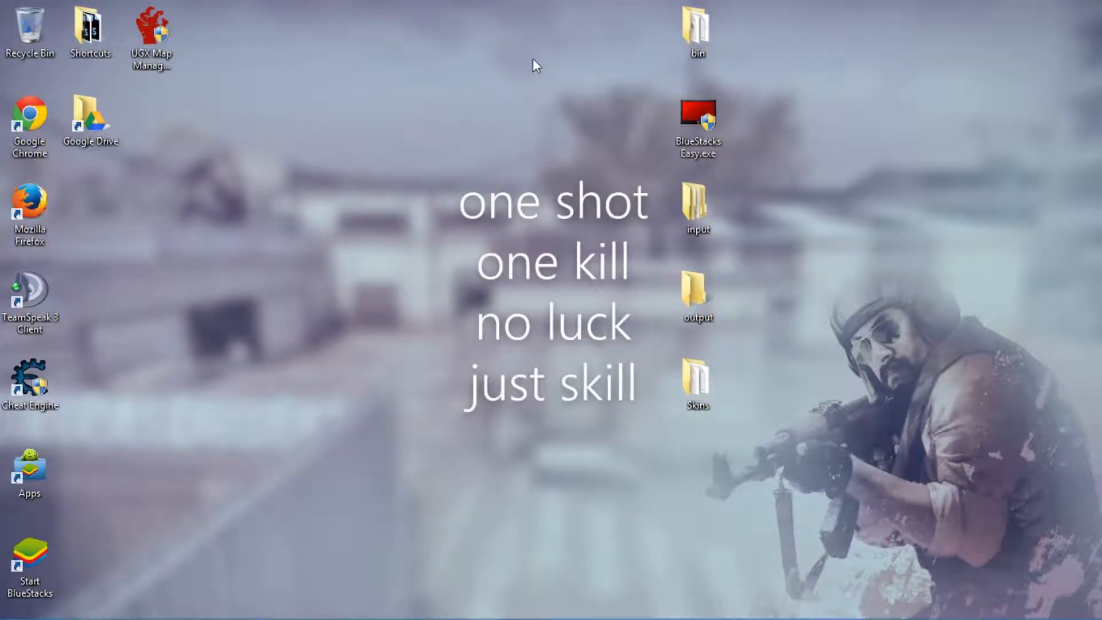
click(697, 126)
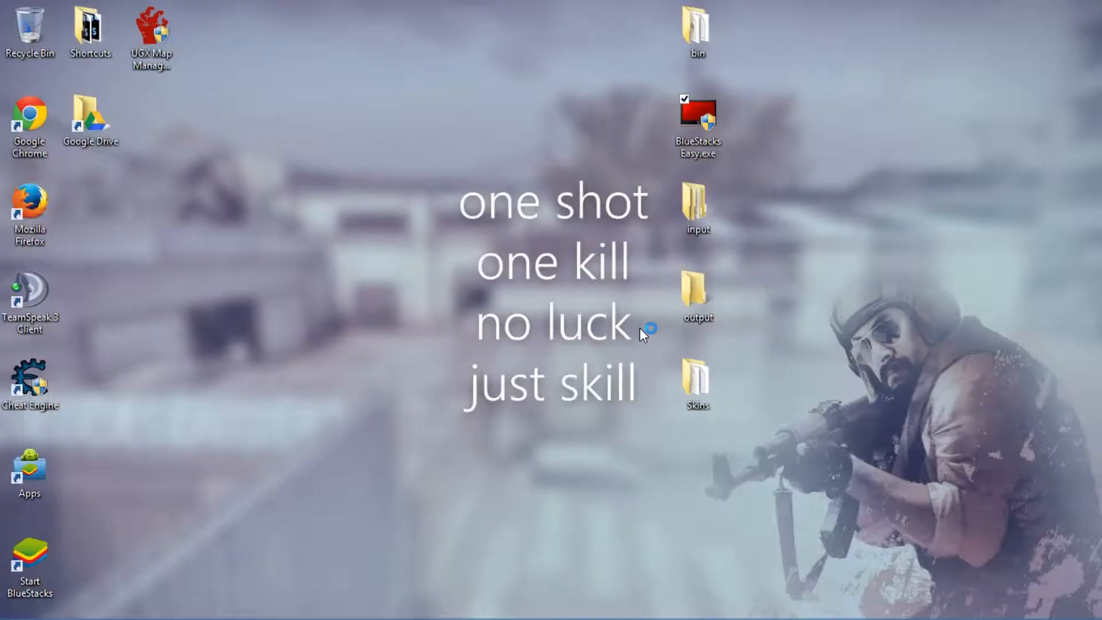
double_click(697, 120)
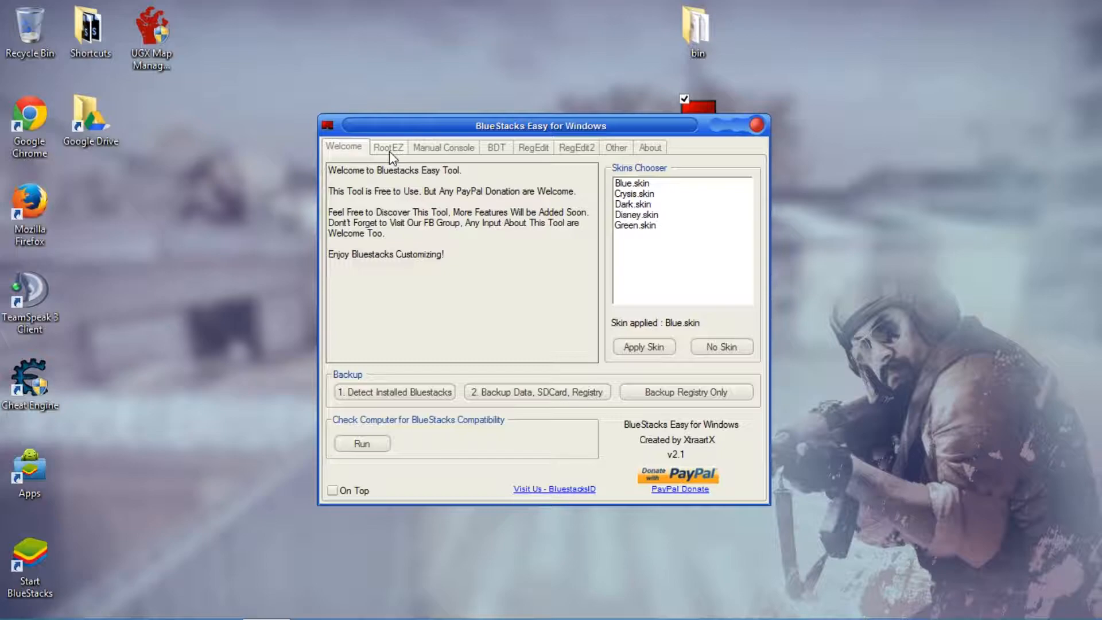
click(495, 147)
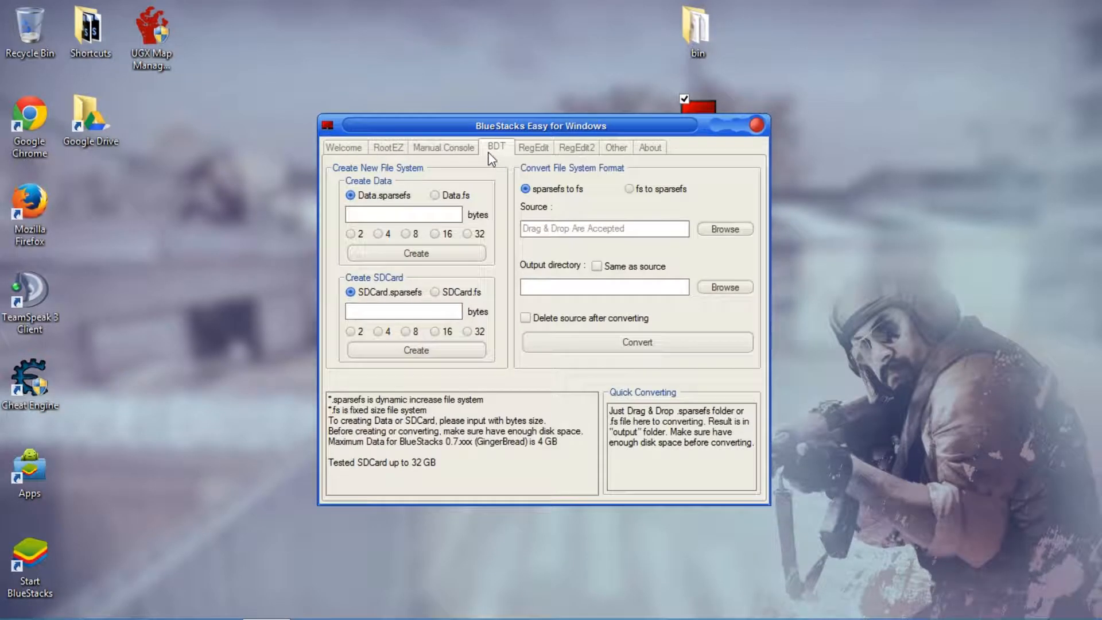
- Show the RegEdit page listing hardware options, memory and resolution values
click(533, 147)
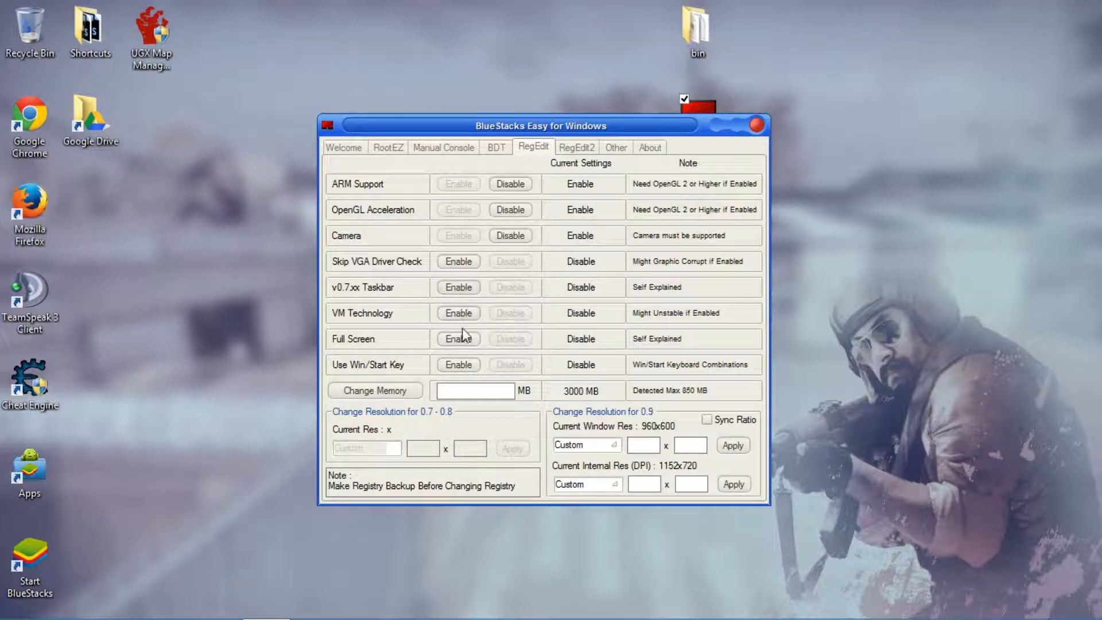
mouse_move(469, 353)
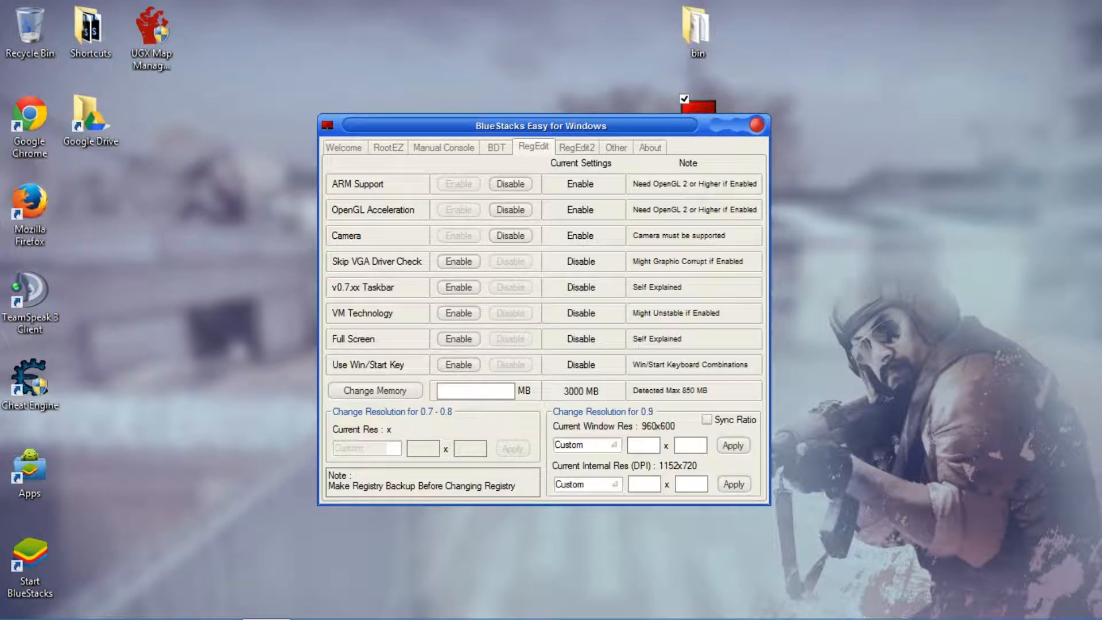
- Apply a 4000 MB BlueStacks memory allocation
text(4)
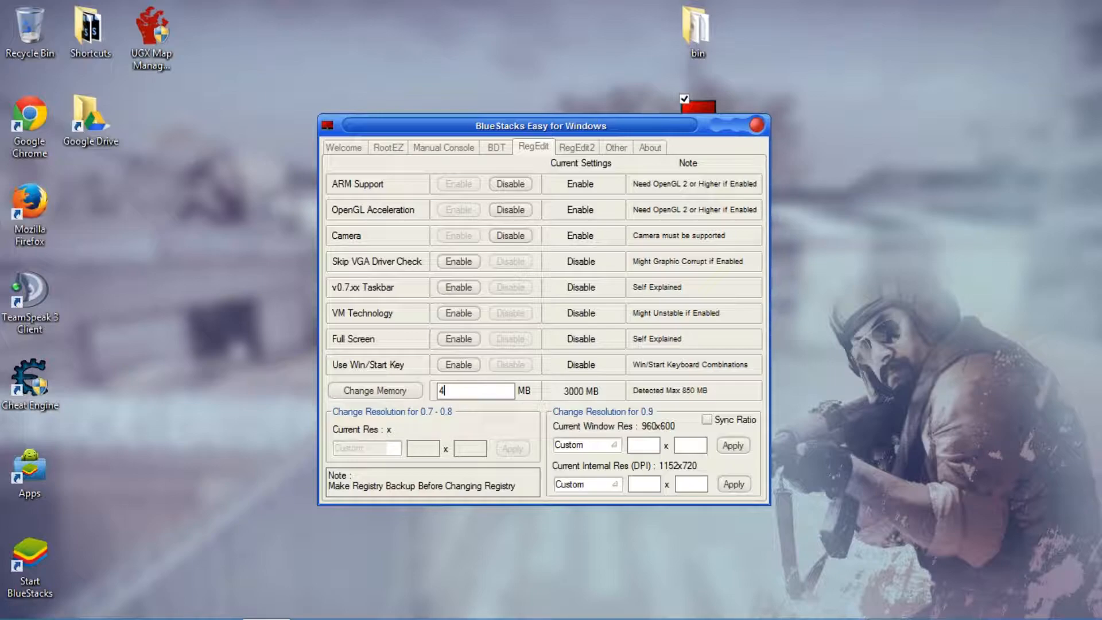
text(000)
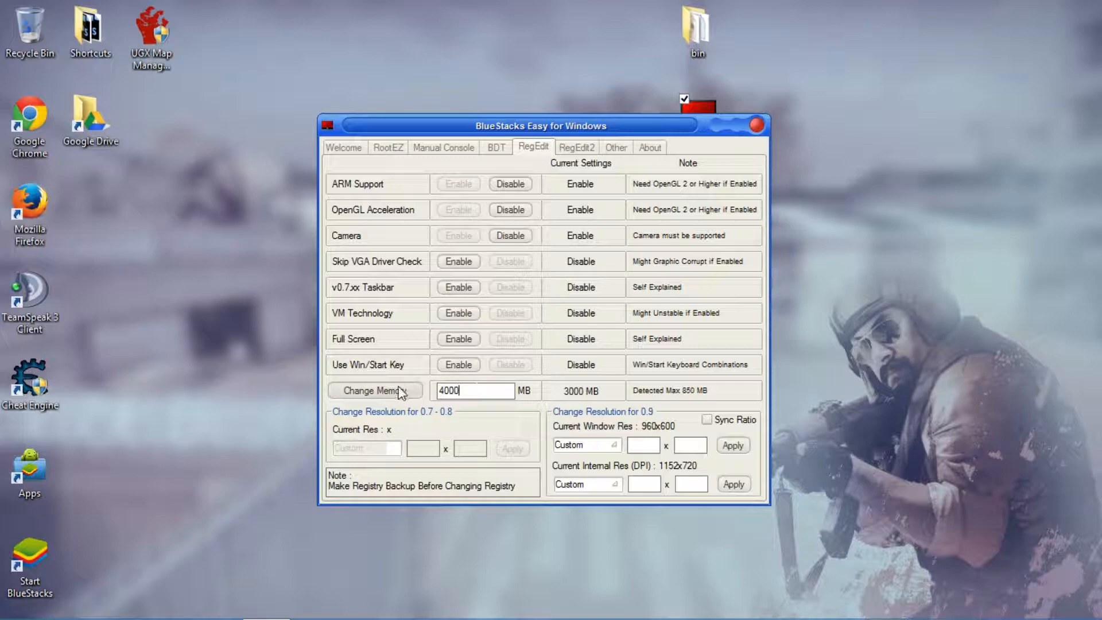
click(375, 390)
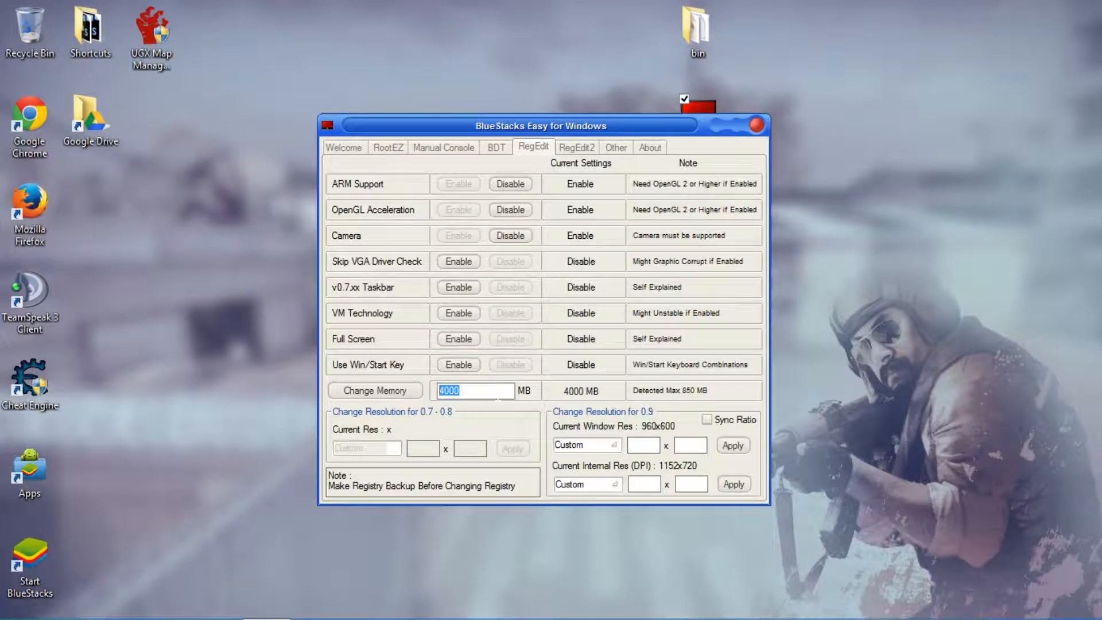
- Restore the memory allocation to 3000 MB and view the GUID and shared-folder settings
text(3000)
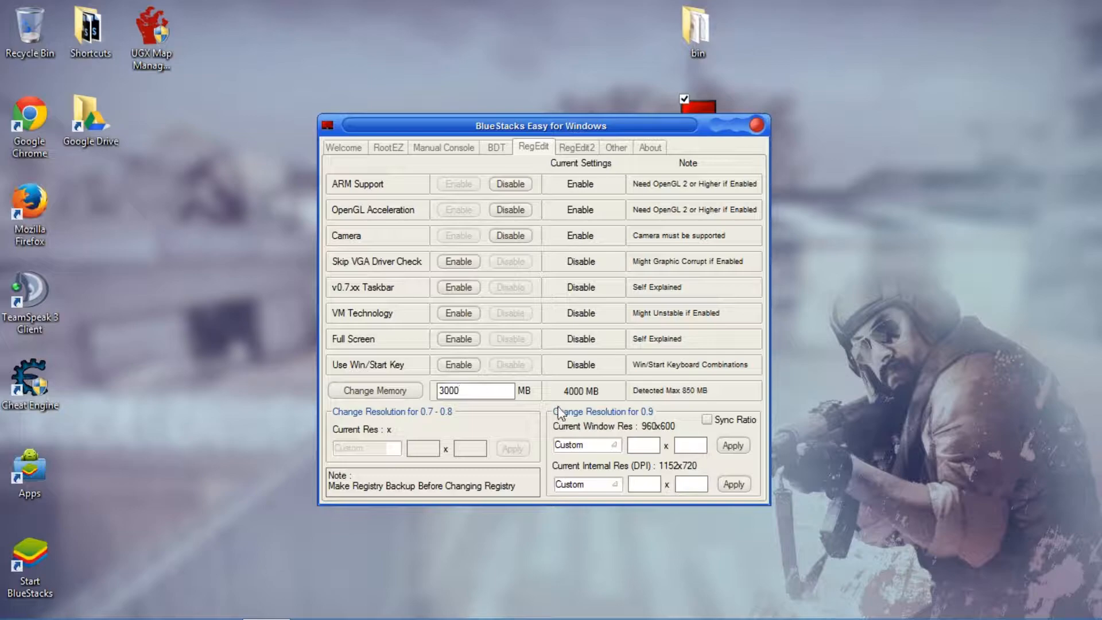
click(375, 390)
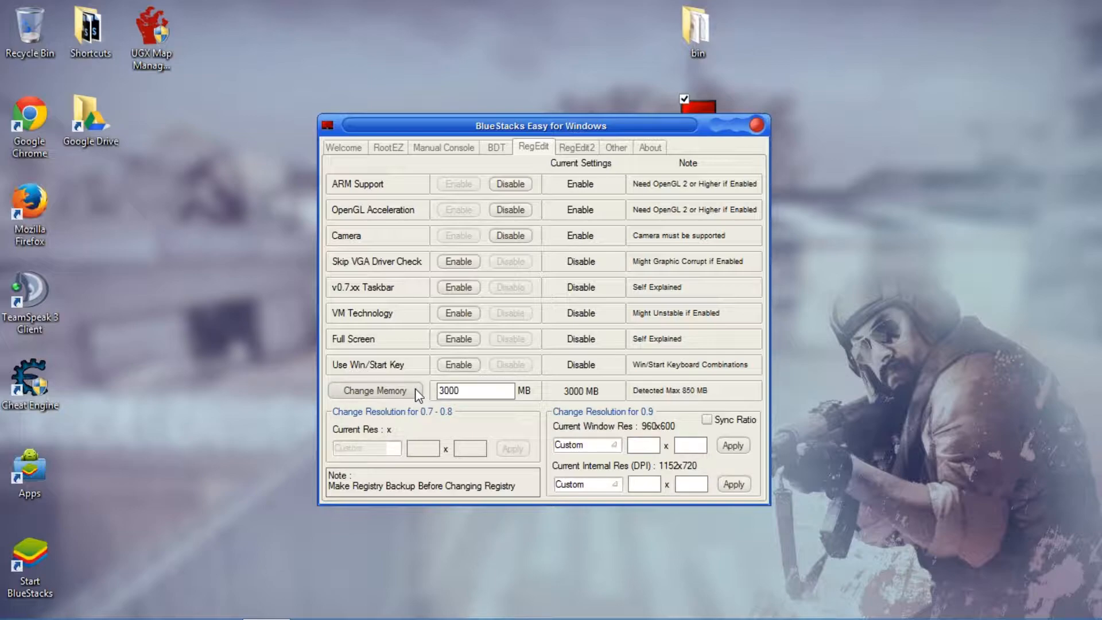
mouse_move(436, 421)
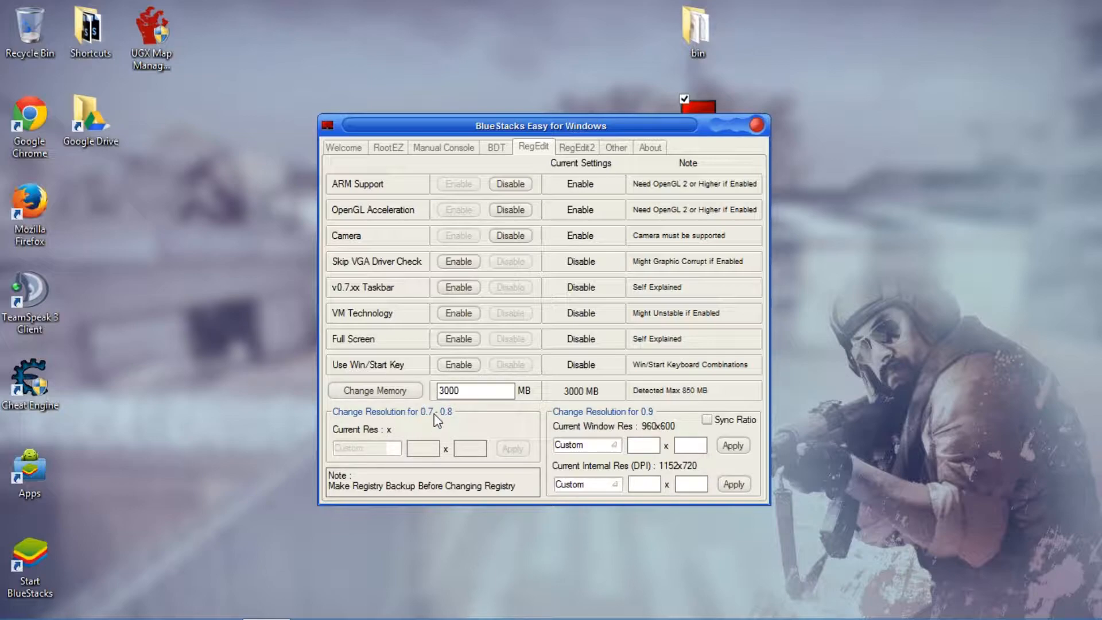
click(576, 147)
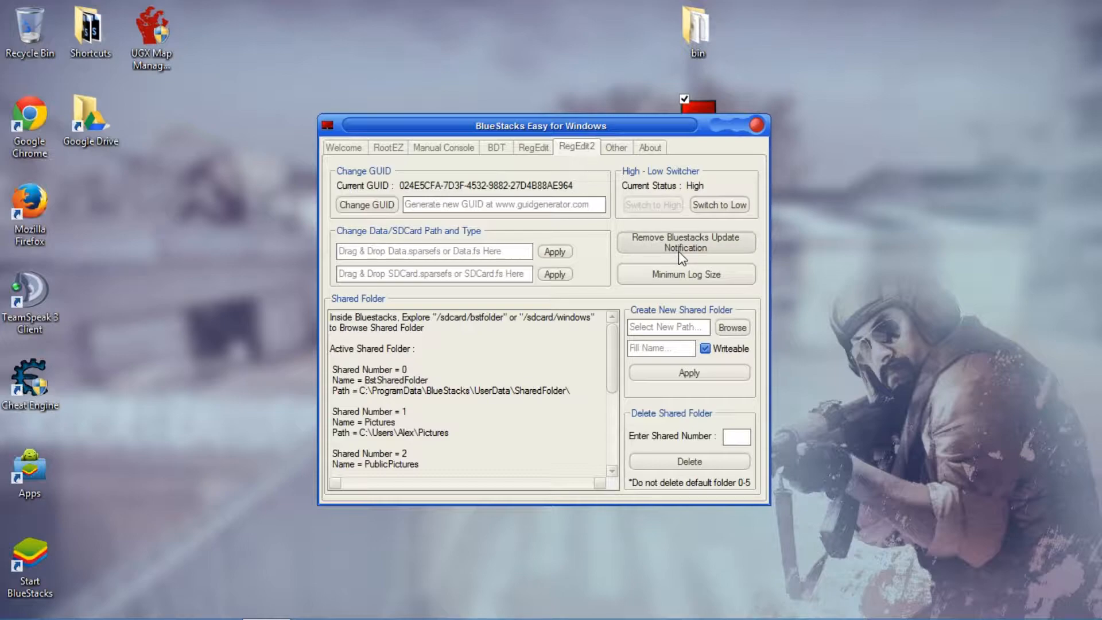
mouse_move(692, 254)
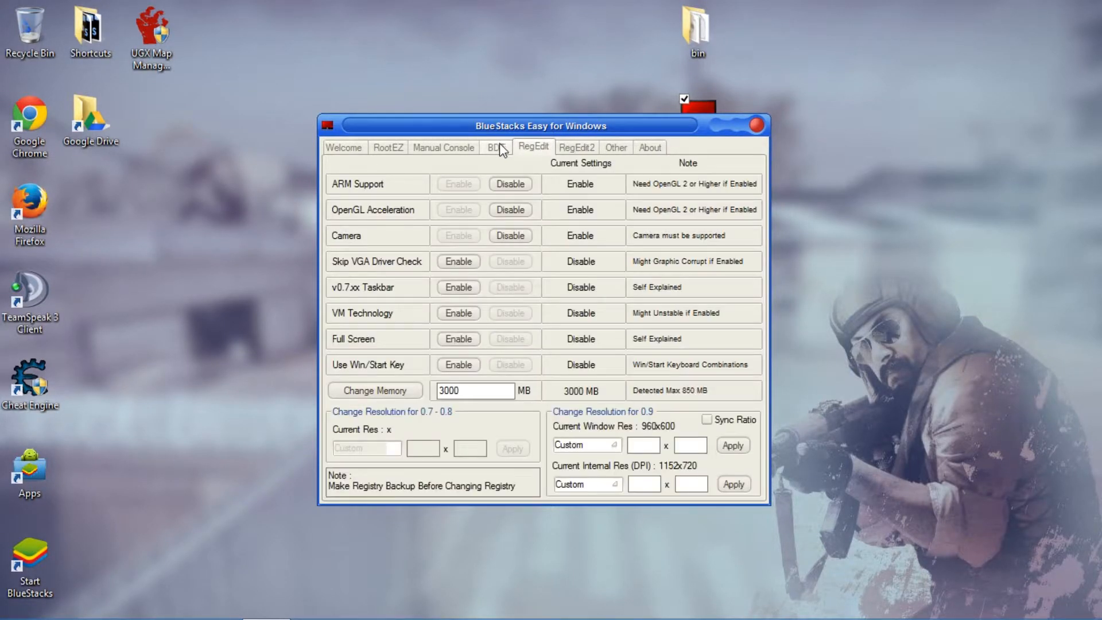
- Switch to the RootEZ page with root.fs selection and version choices
click(387, 147)
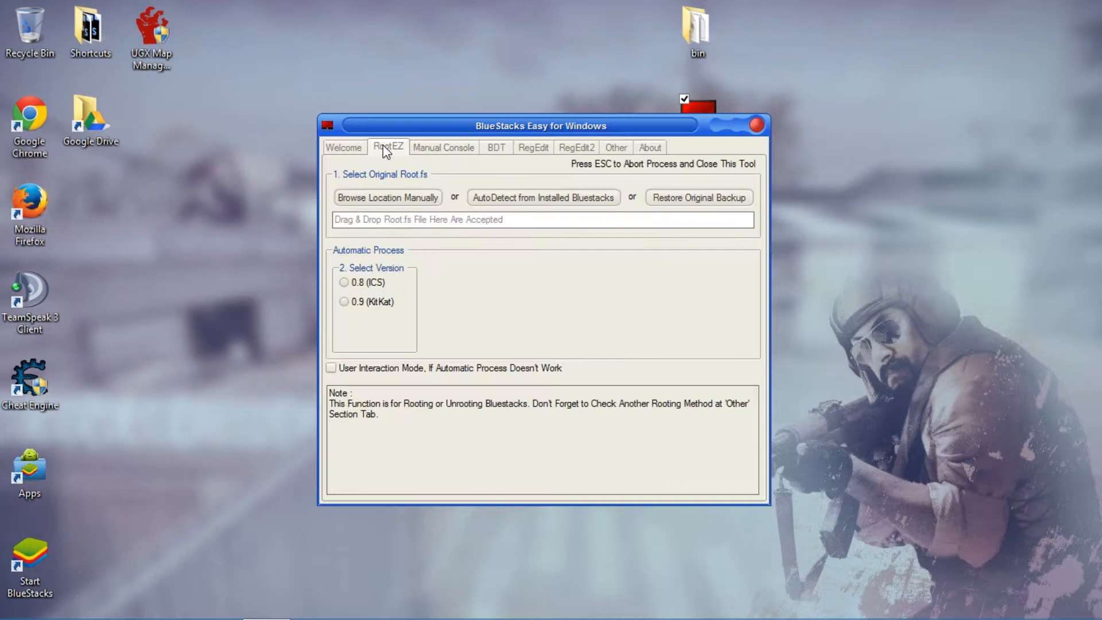
click(343, 147)
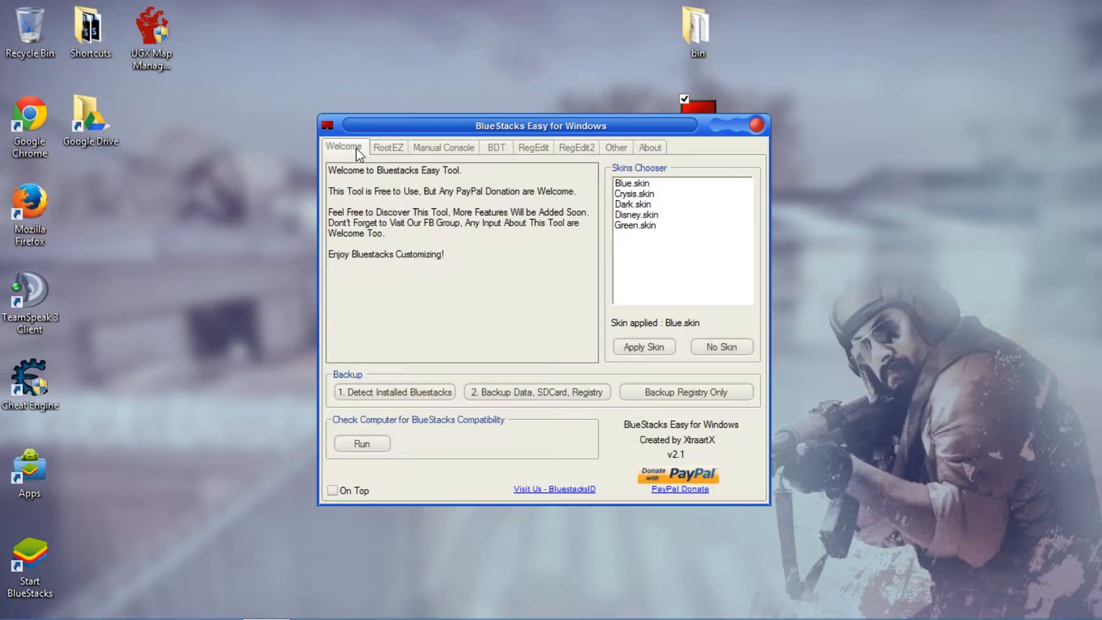
click(387, 147)
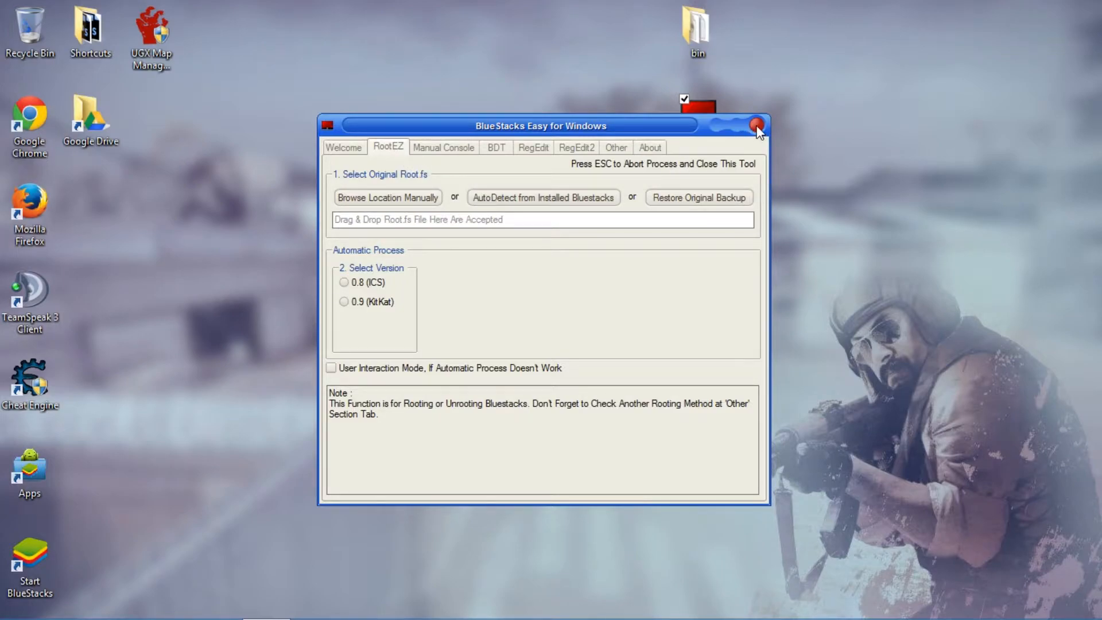
mouse_move(757, 127)
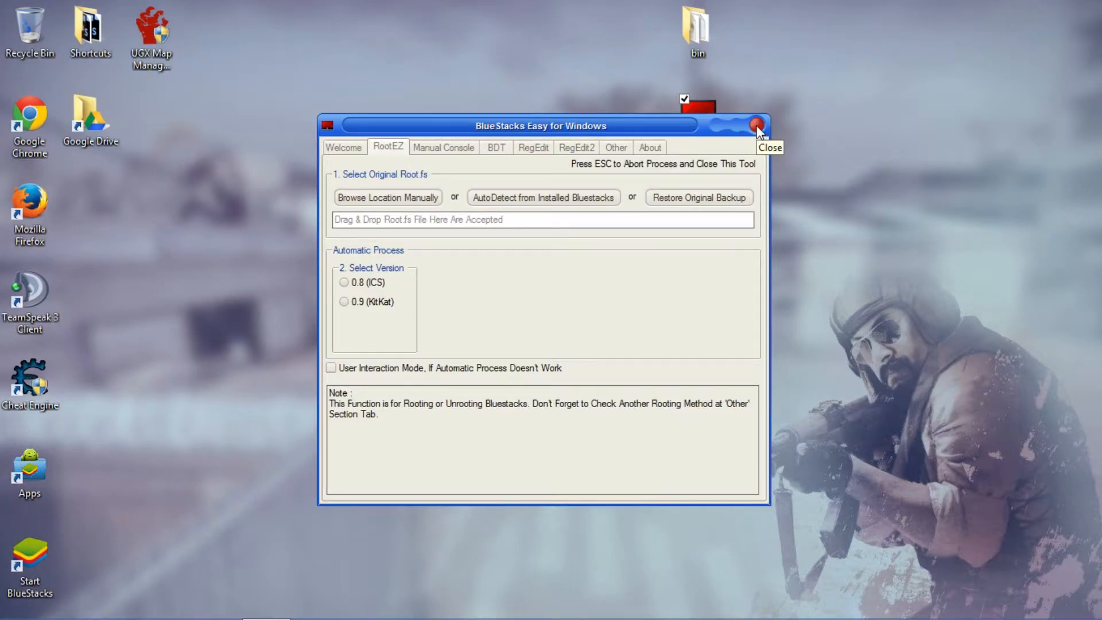
mouse_move(347, 8)
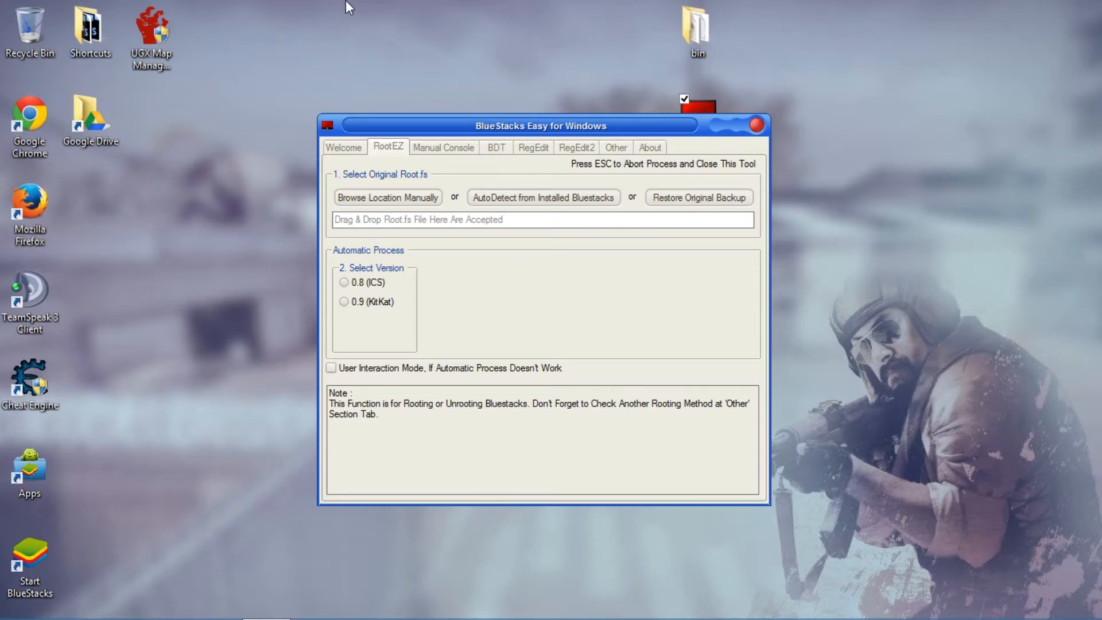